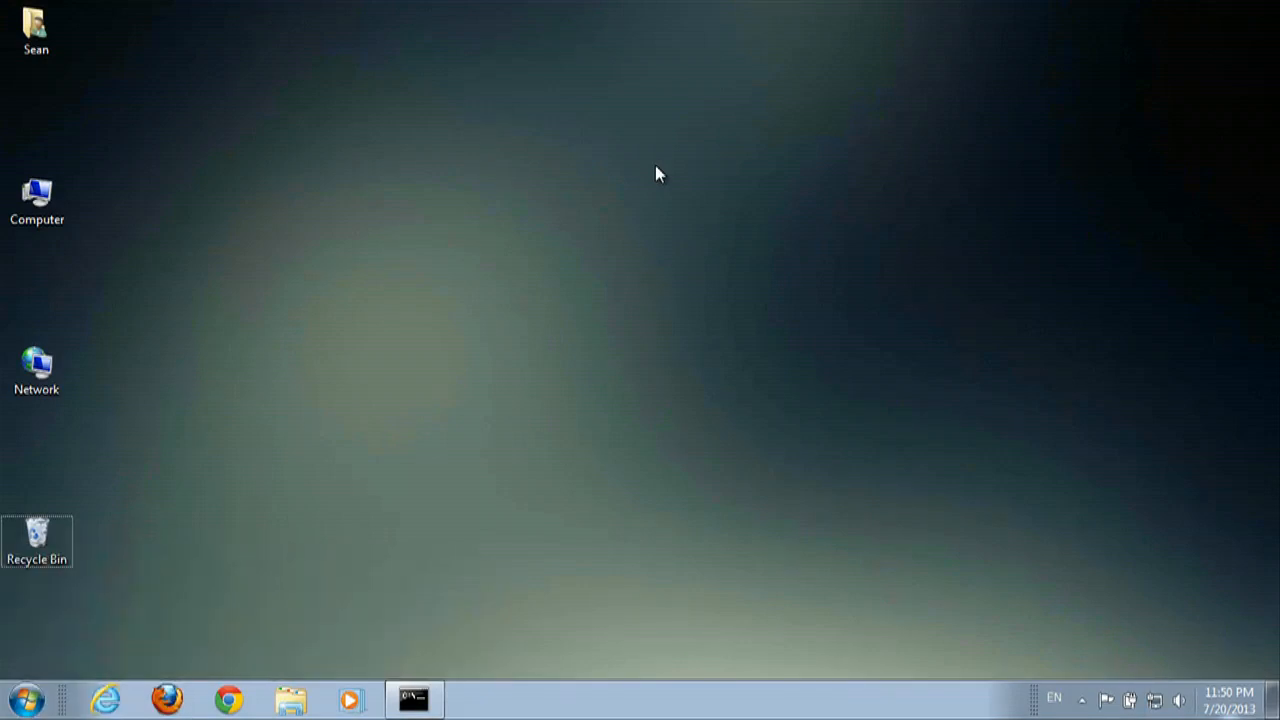
mouse_move(424, 248)
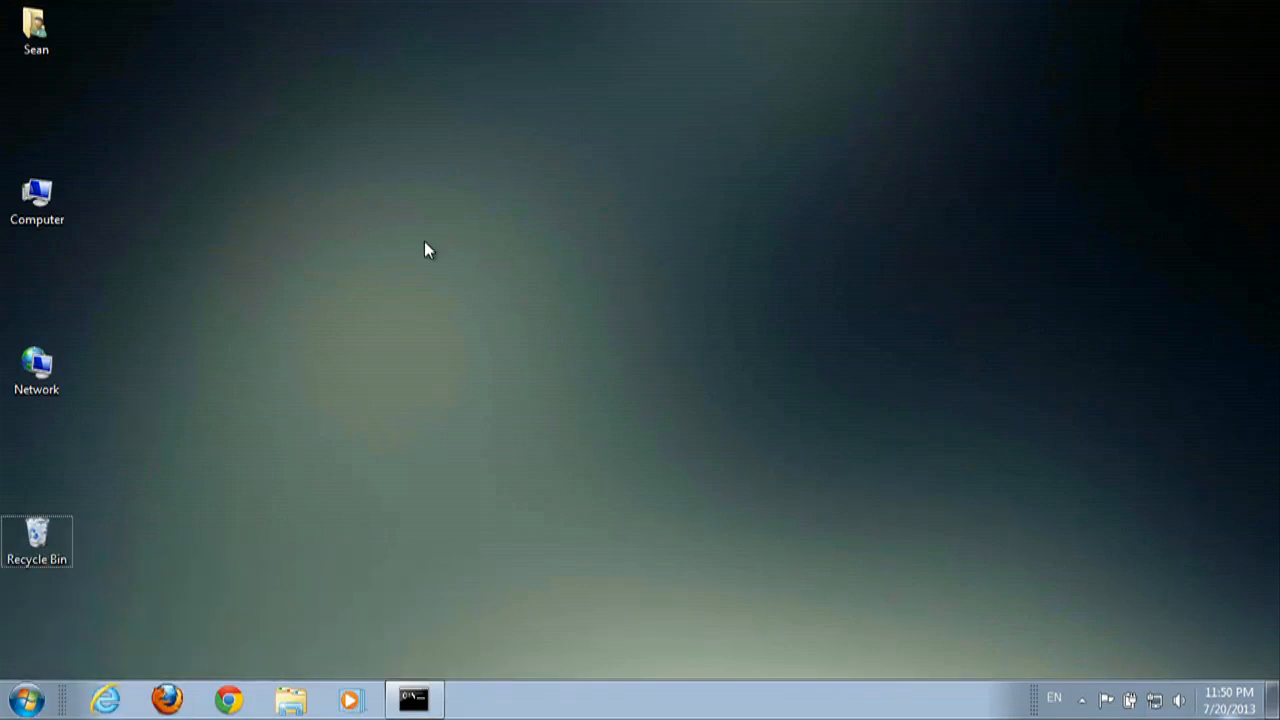
- Switch the desktop icons to Medium, then back to Small via the desktop View menu
right_click(428, 250)
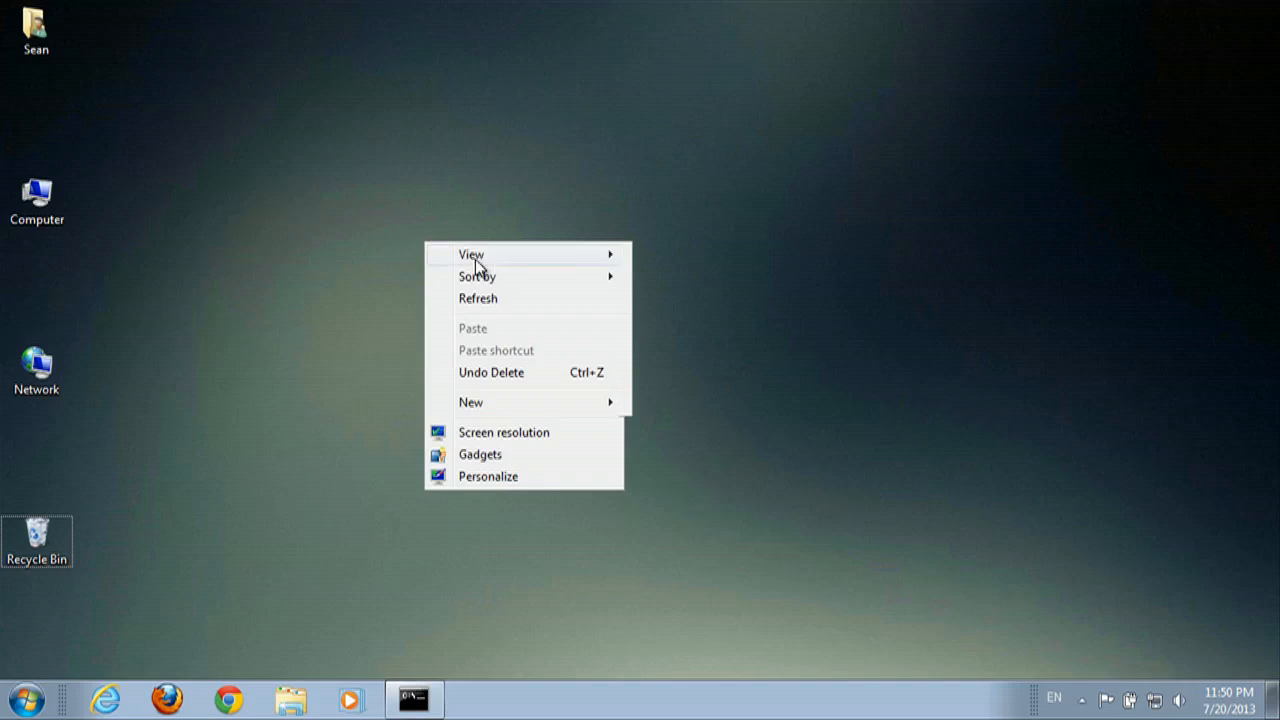
left_click(668, 264)
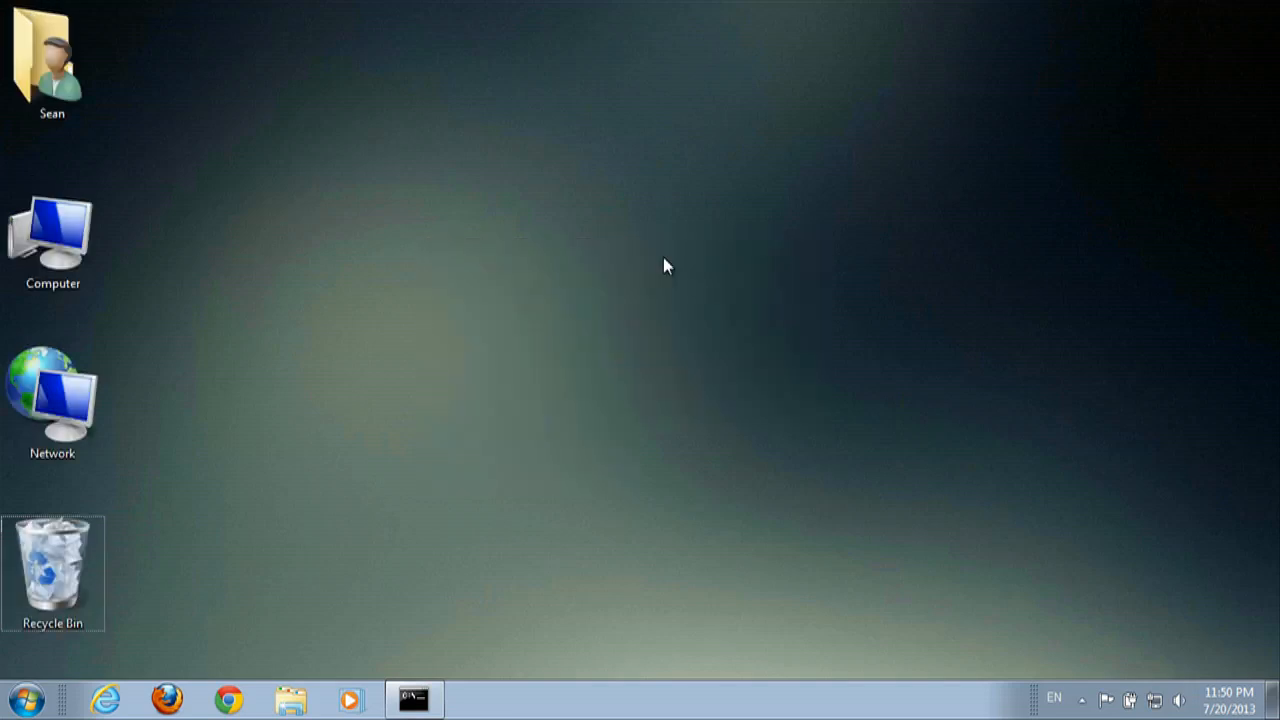
right_click(668, 266)
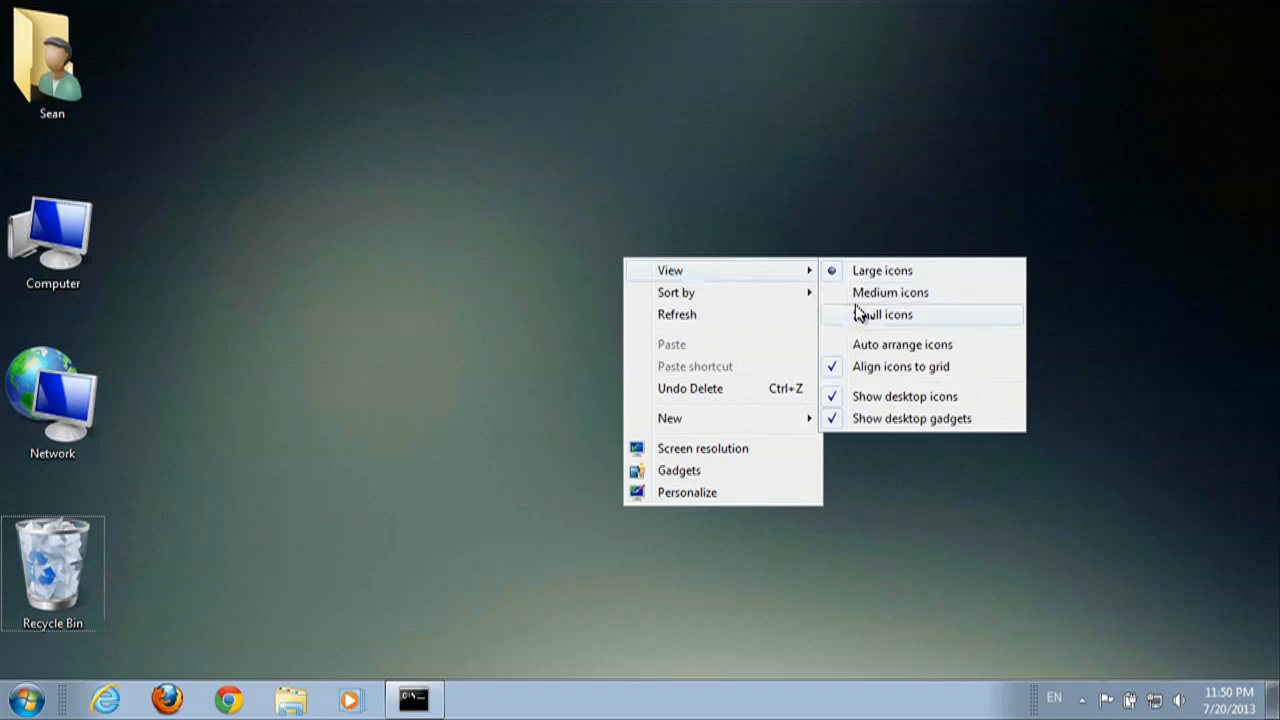
left_click(882, 314)
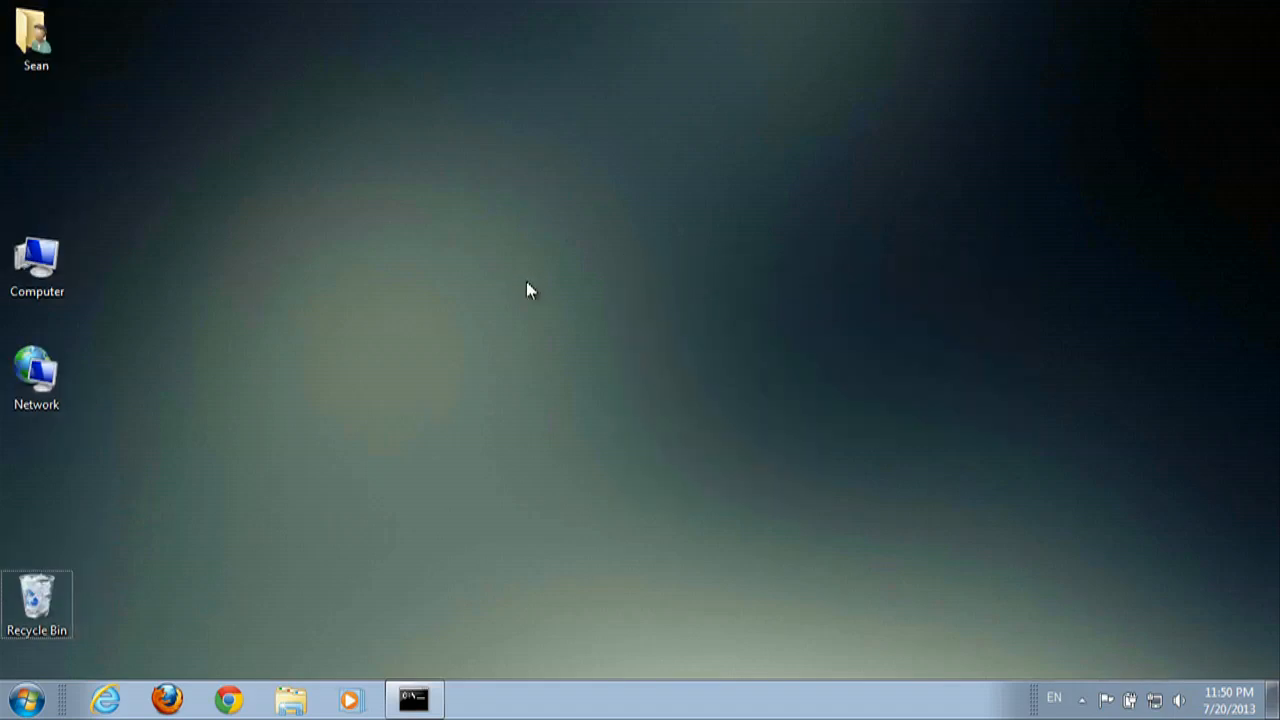
mouse_move(524, 292)
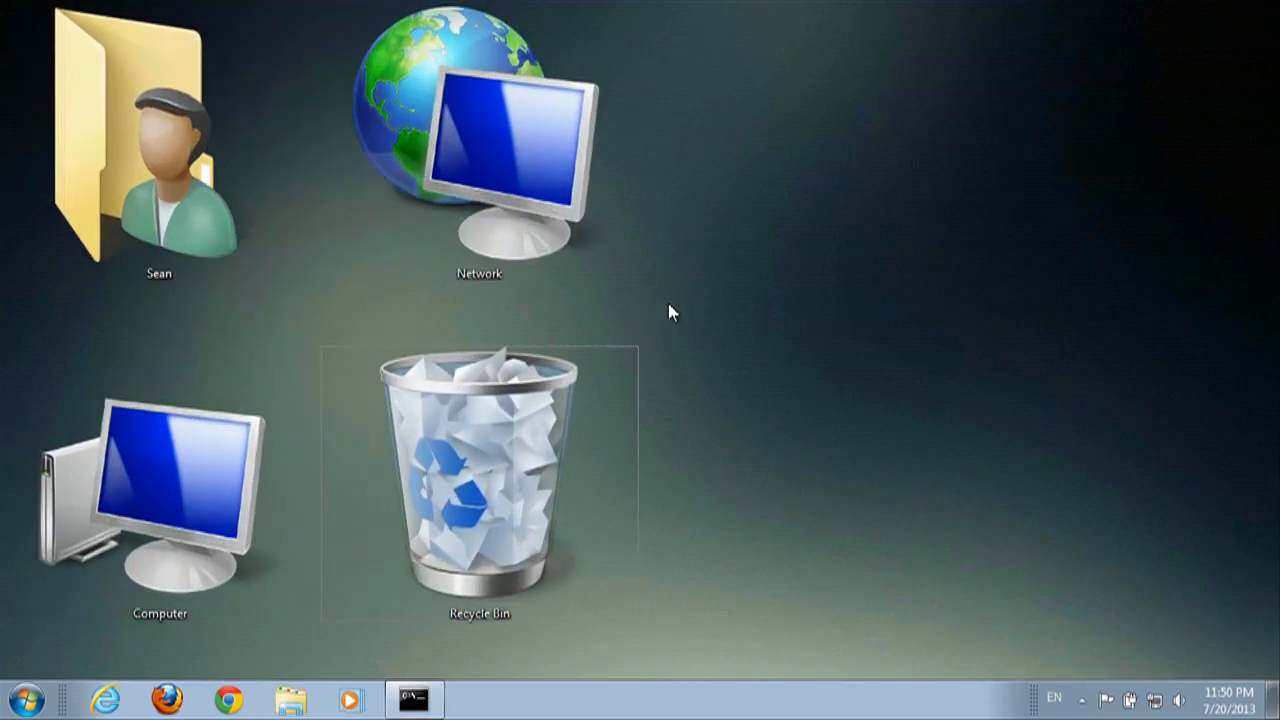
mouse_move(810, 250)
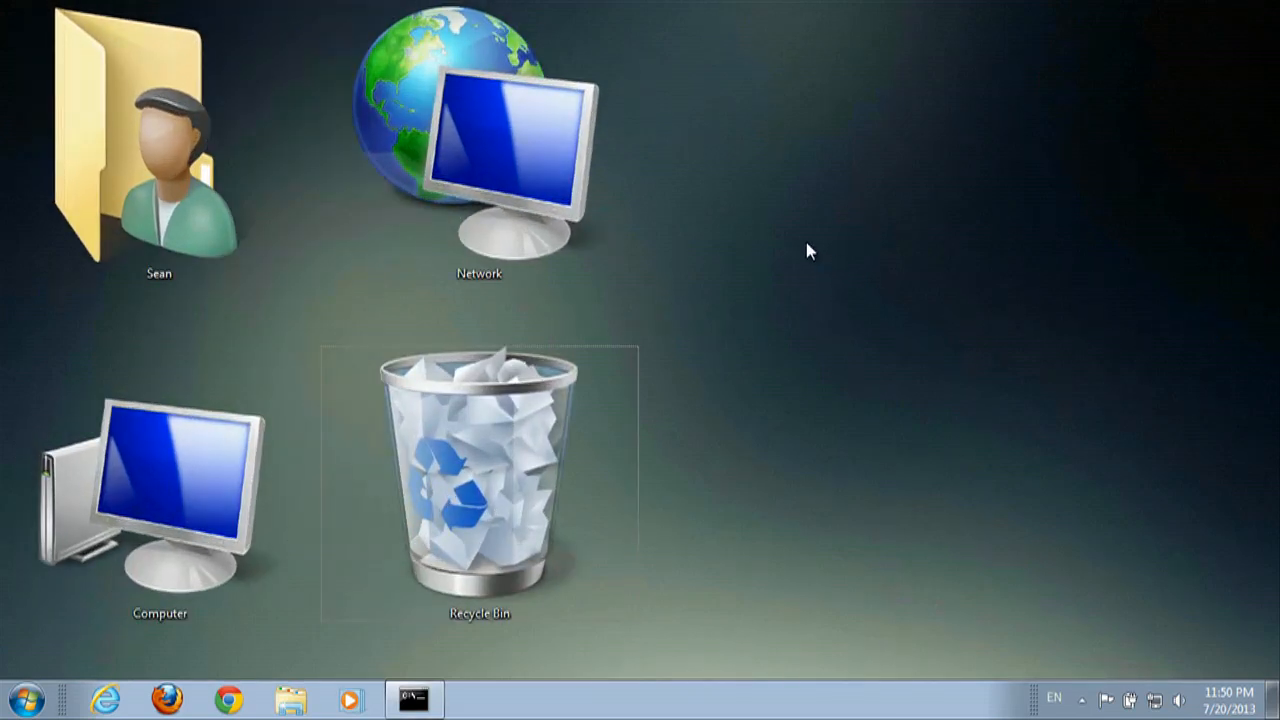
- Choose Small icons from the desktop View menu to shrink the enlarged icons
right_click(810, 250)
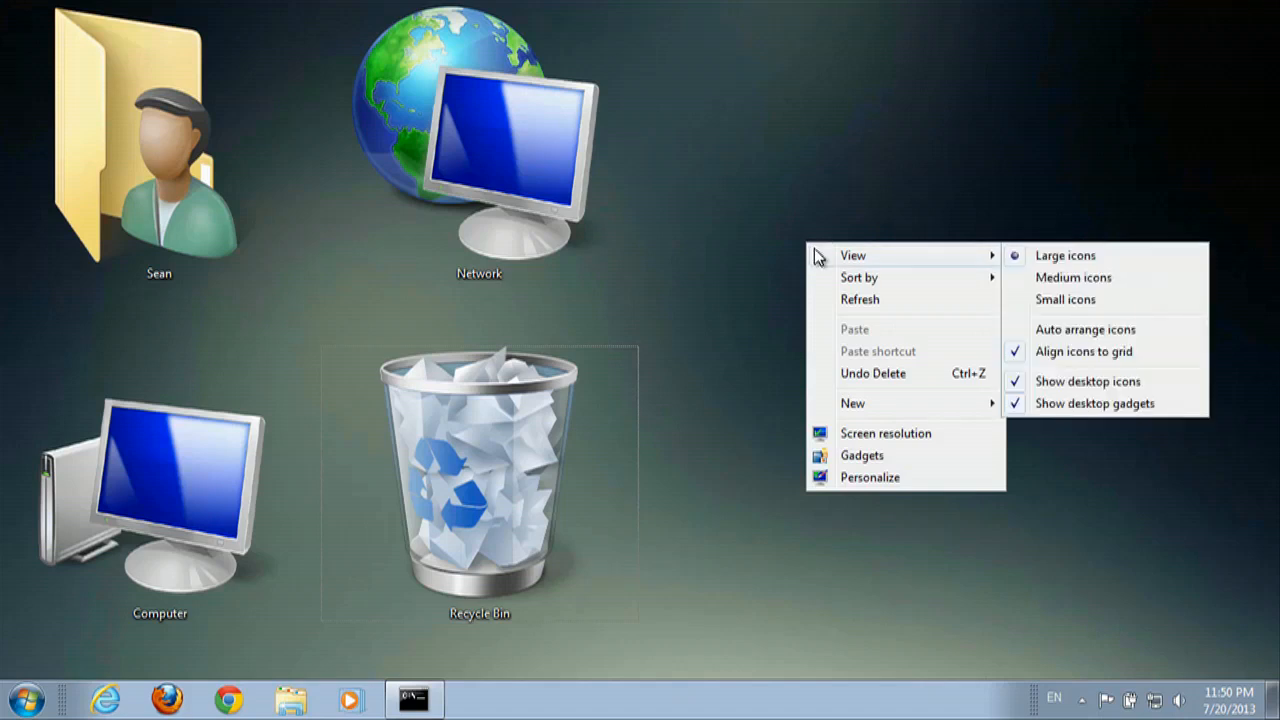
mouse_move(924, 268)
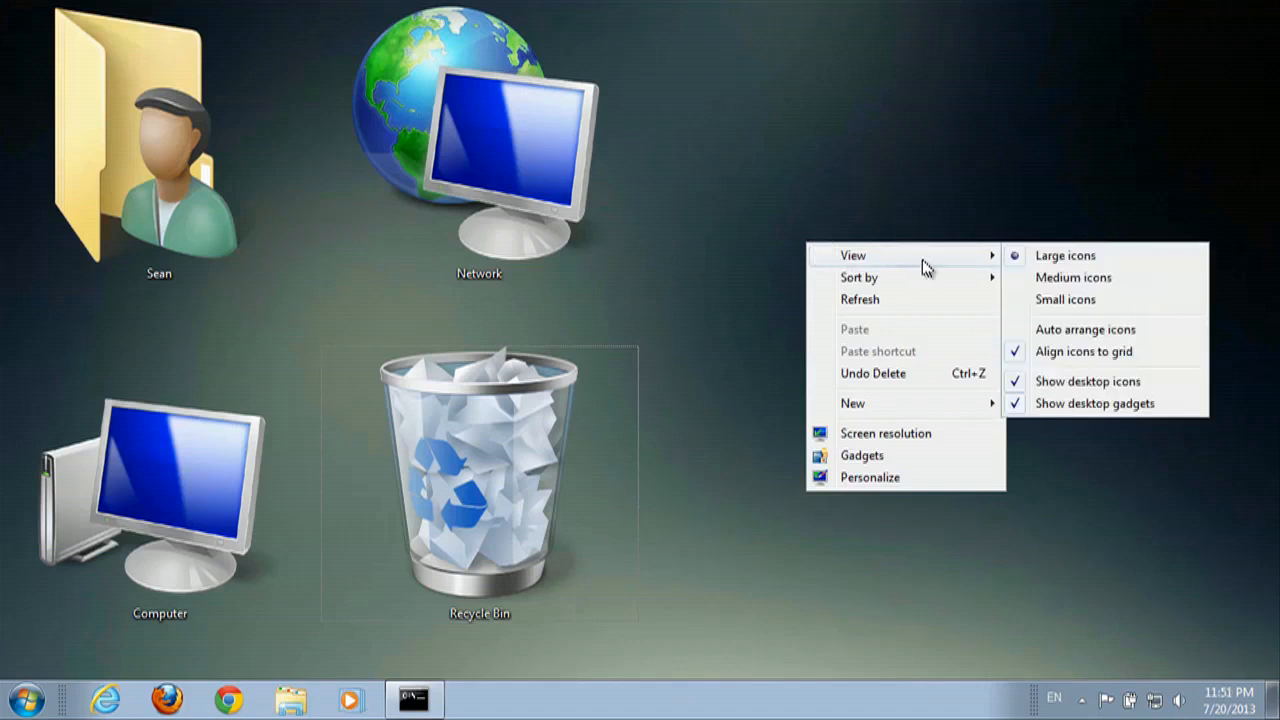
left_click(1064, 300)
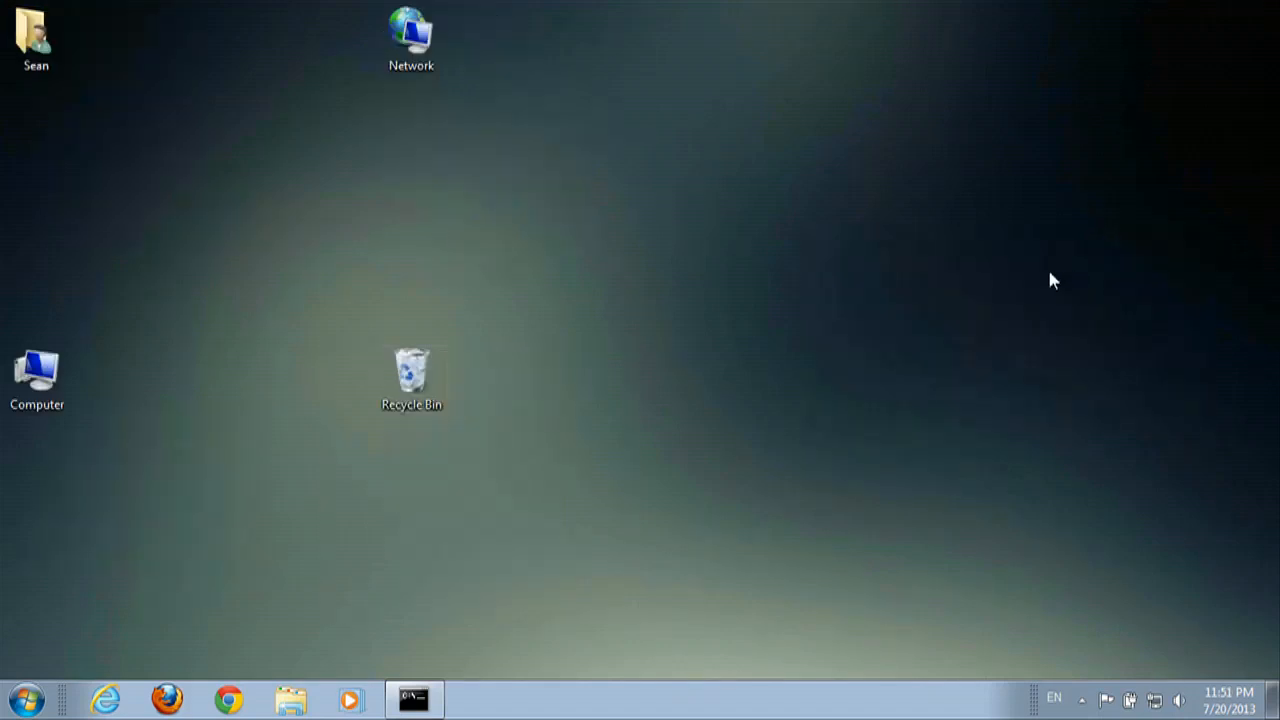